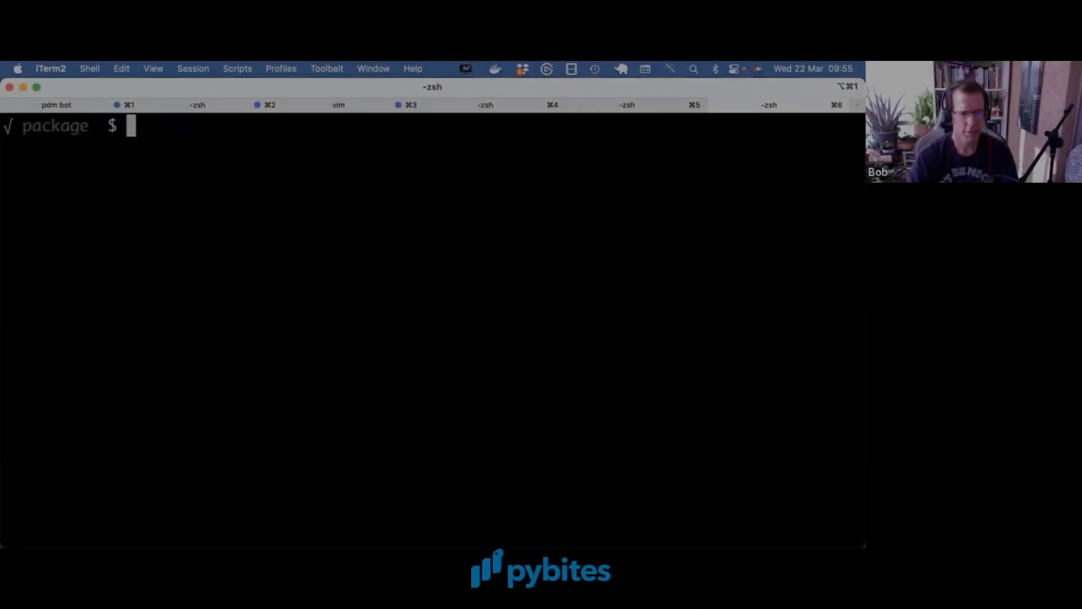
# - Print the working directory, then create the package folder with an empty __init__.py
pyautogui.write('pwd')
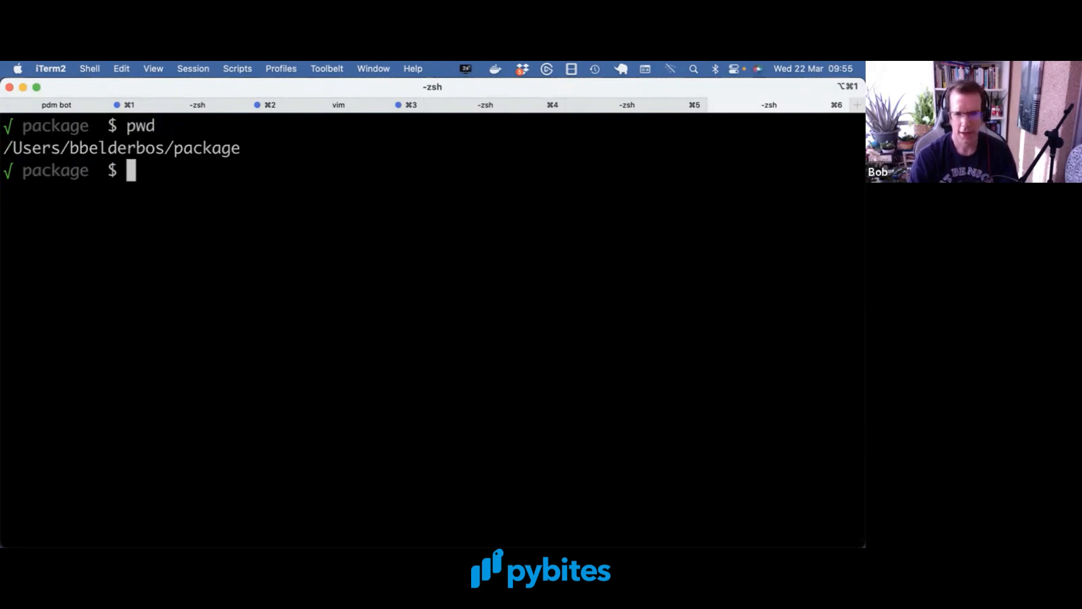
pyautogui.write('mkdir')
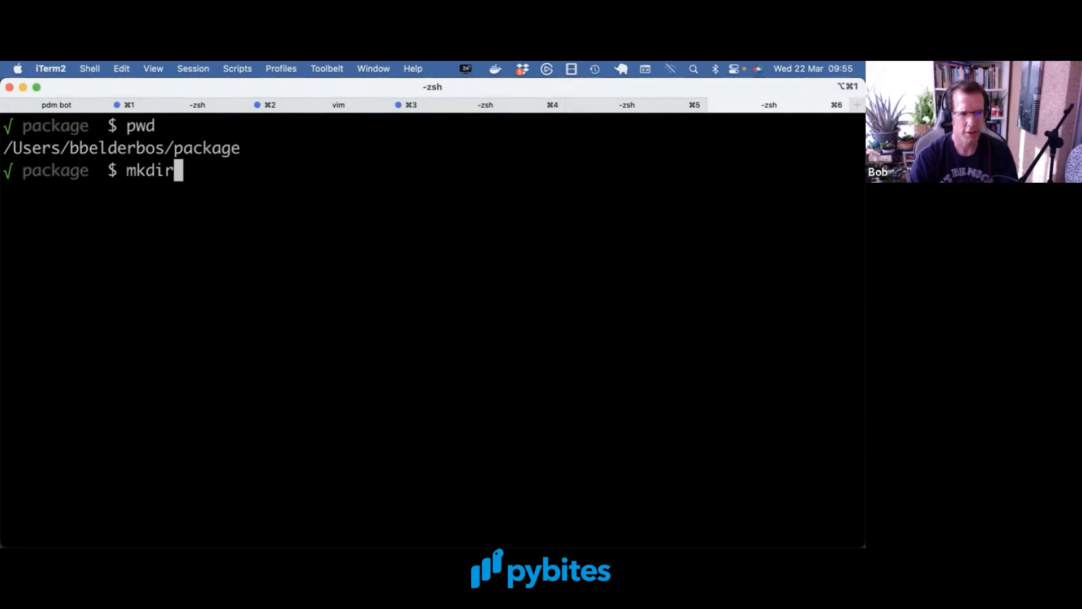
pyautogui.write('package')
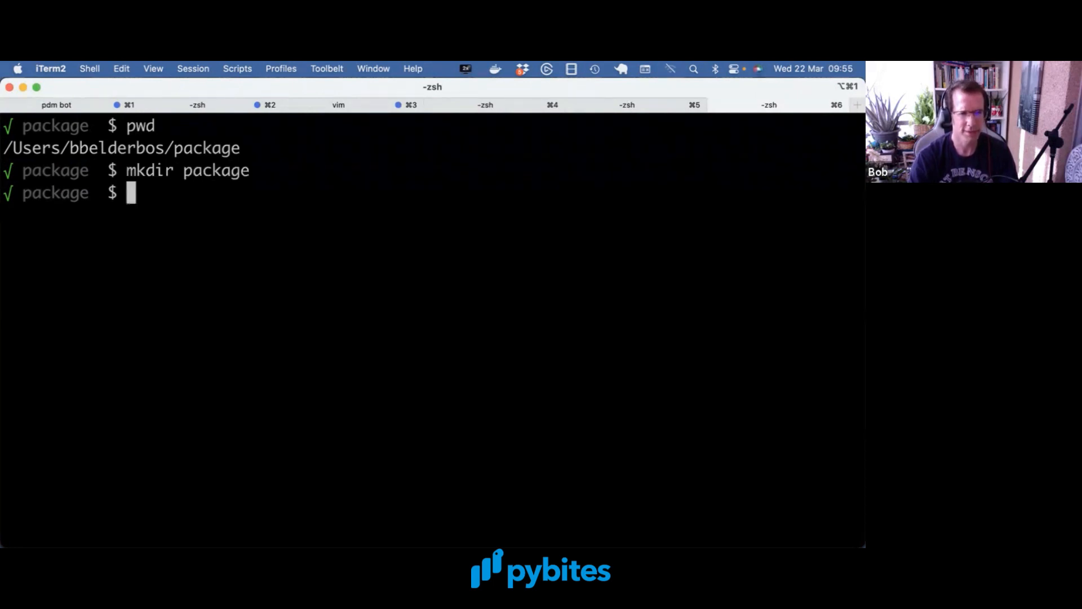
pyautogui.write('touch')
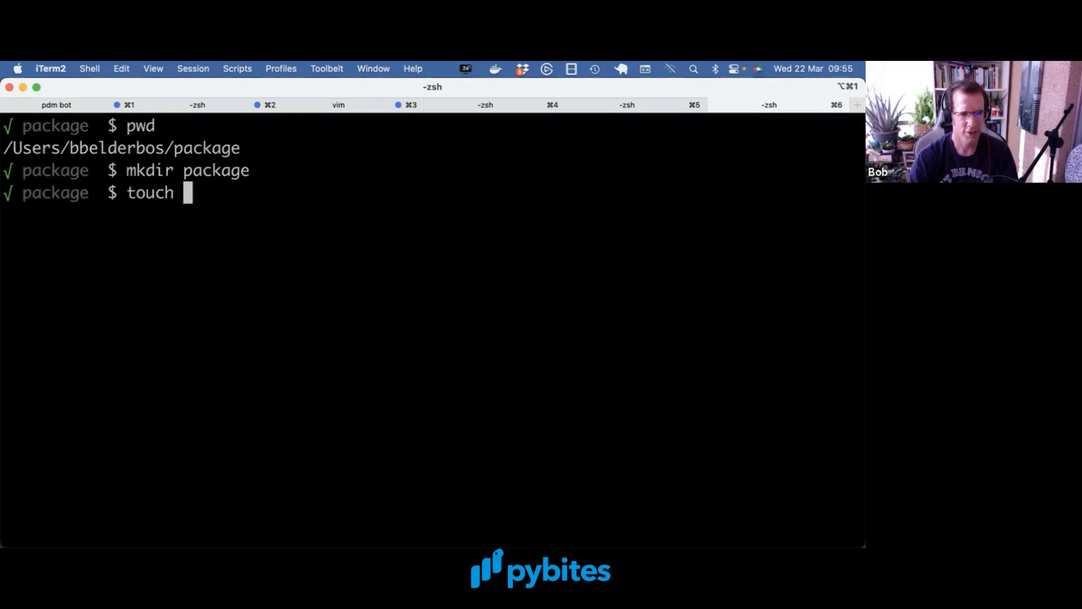
pyautogui.write('package/__init__.py')
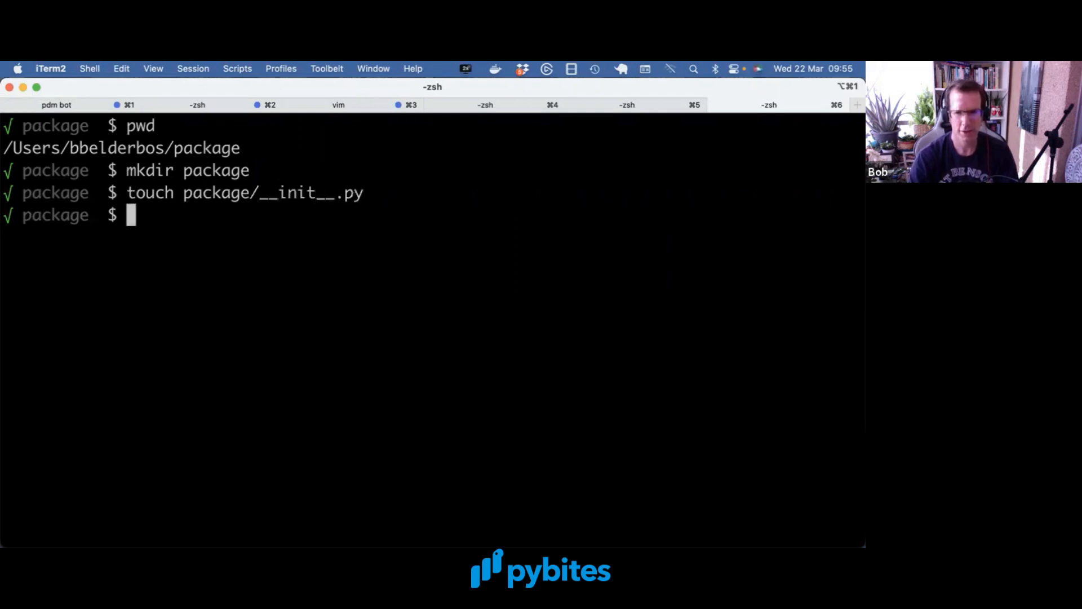
pyautogui.write('vi p')
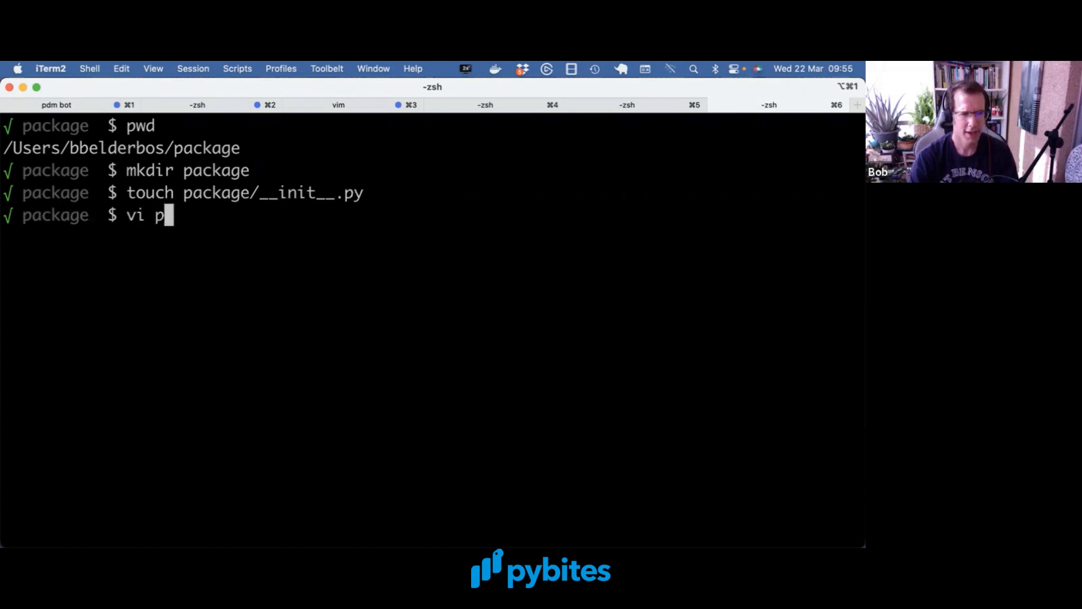
# - Write def func() with a print call into package/script.py in vim
pyautogui.write('ackage/script.')
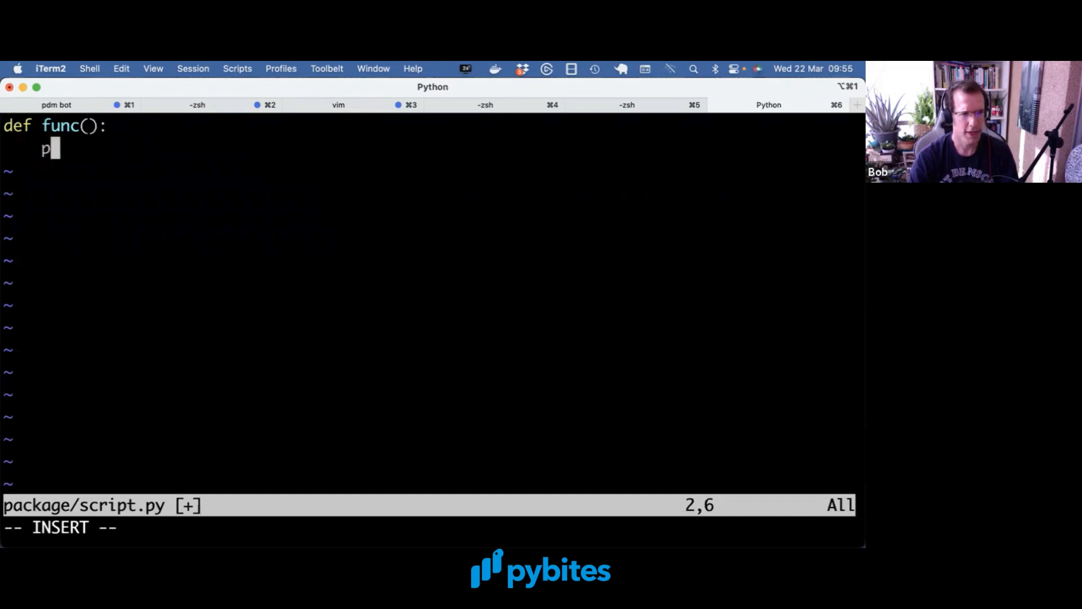
pyautogui.write('rint("')
pyautogui.write('p')
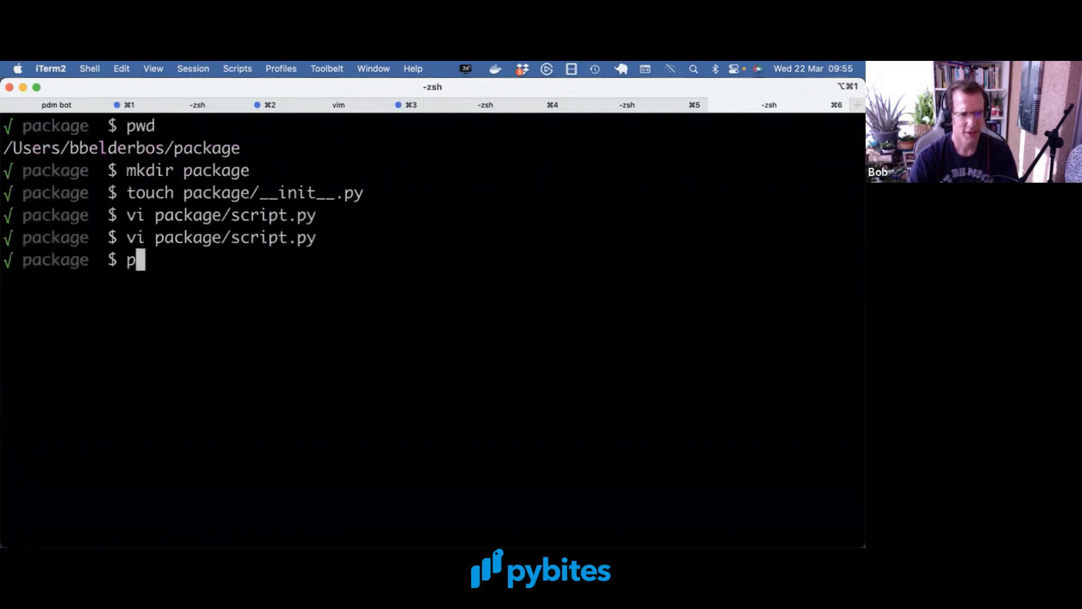
# - Run python -m package, create and activate venv with the pvenv alias, and rerun it
pyautogui.write('ython -m package')
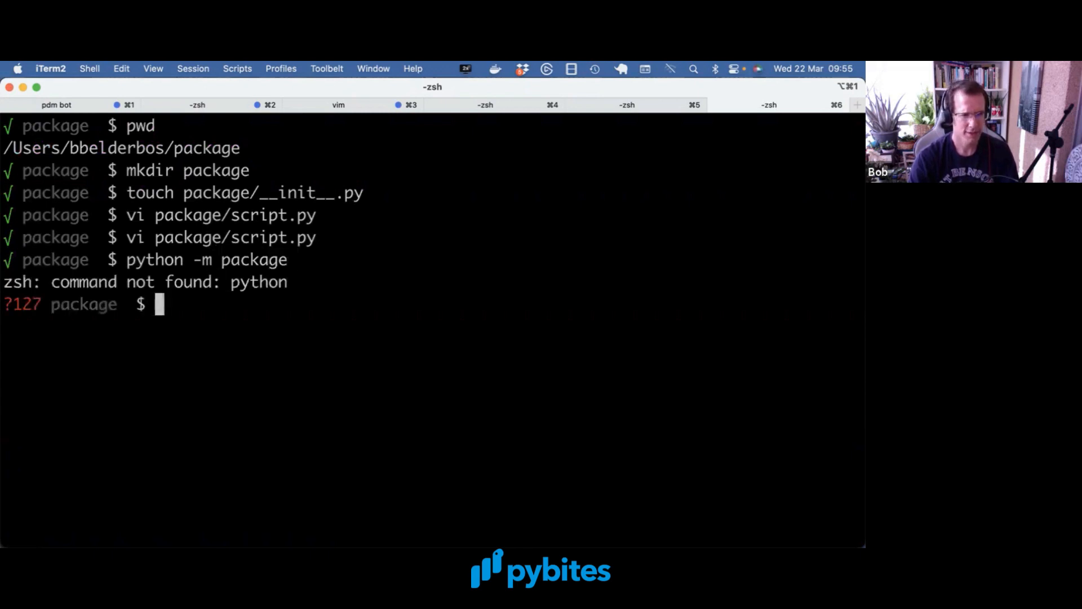
pyautogui.write('pvenv')
pyautogui.write('alias pven')
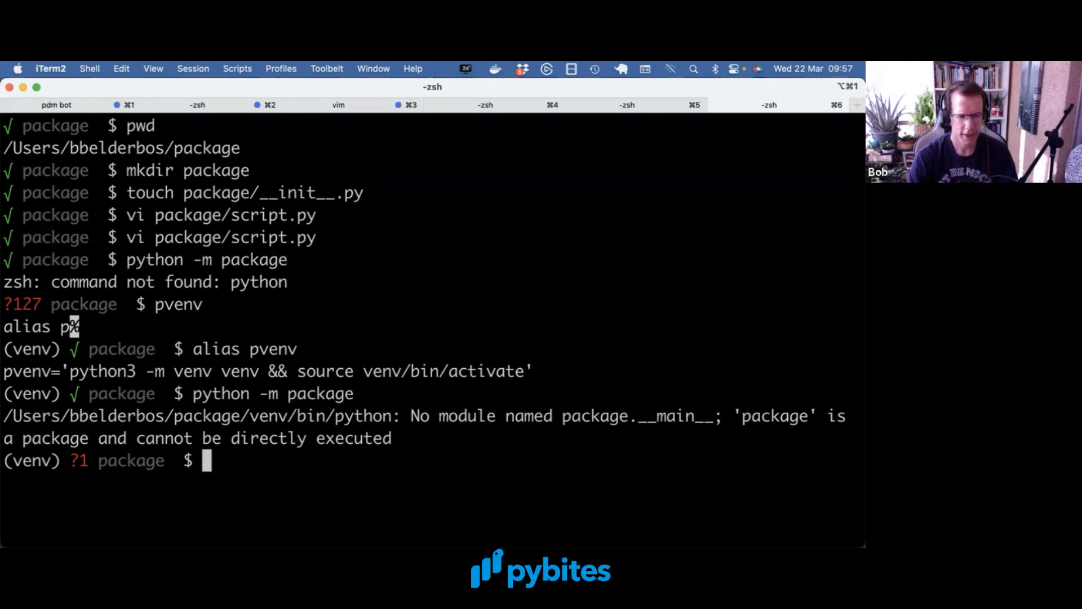
pyautogui.write('vi package/')
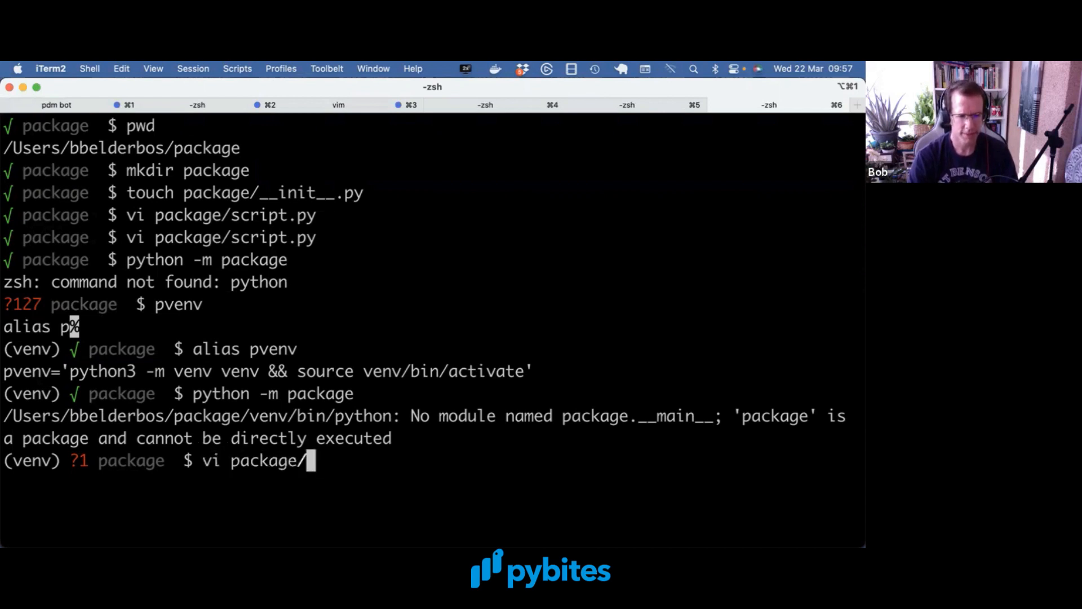
# - Write package/__main__.py importing func from .script and calling it
pyautogui.write('__main')
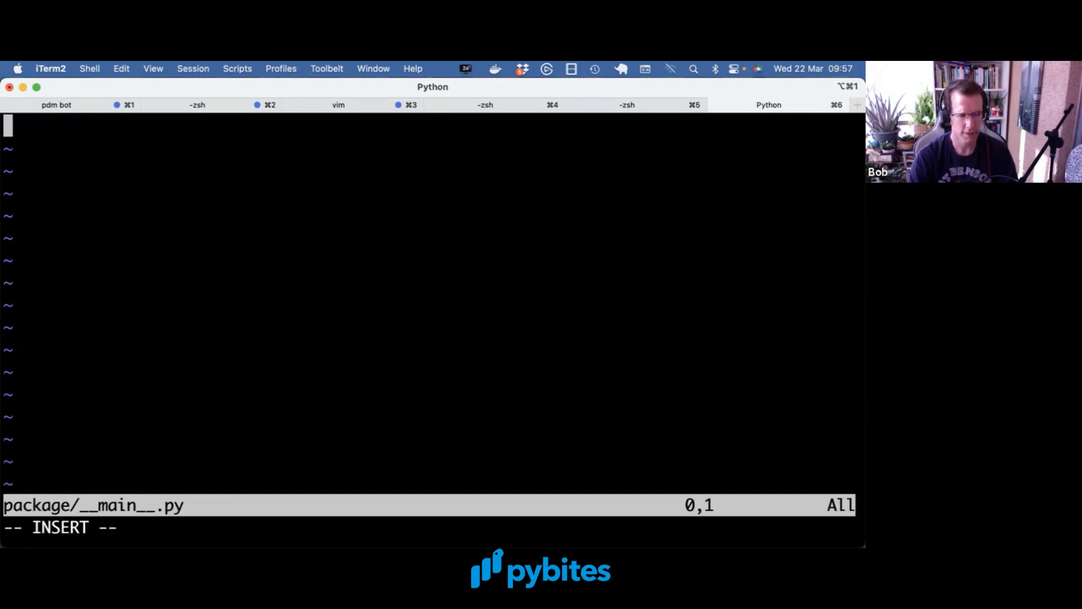
pyautogui.write('from .scr')
pyautogui.write('tree package')
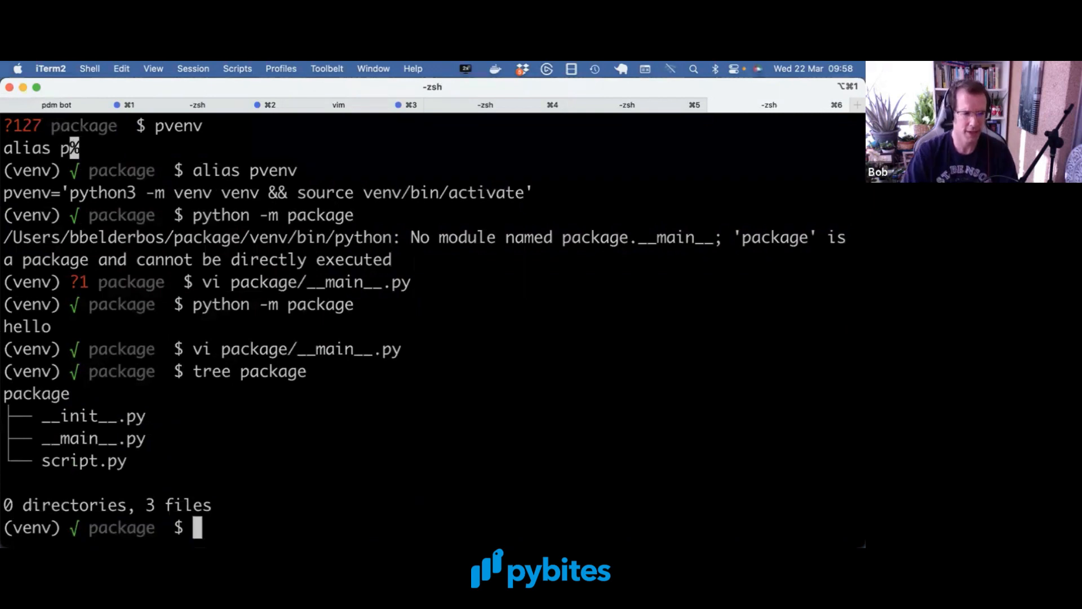
# - Highlight __init__.py in the tree output listing the package's three files
pyautogui.doubleClick(93, 416)
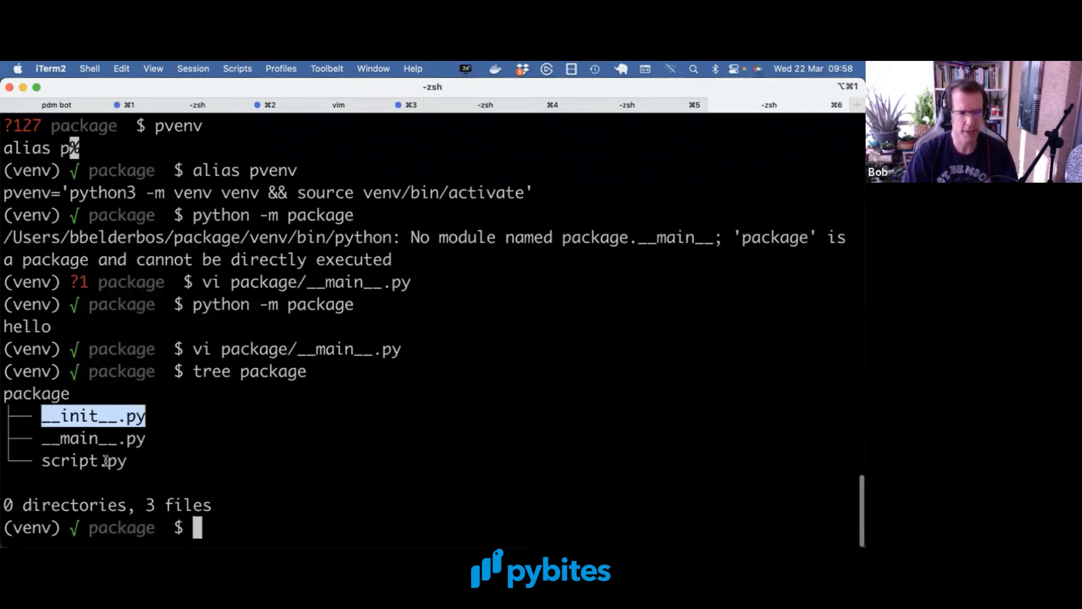